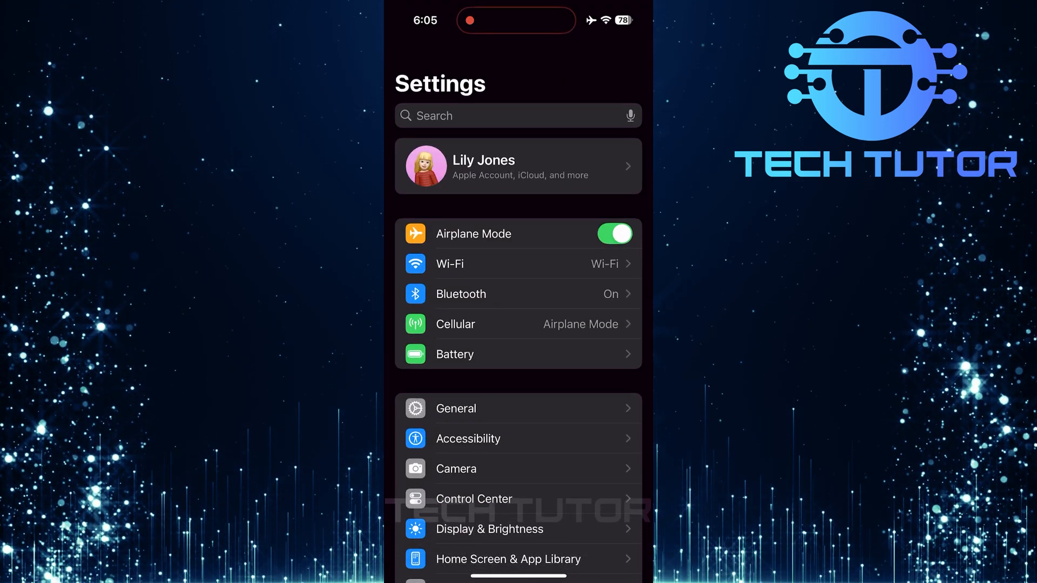
# - Open Face ID & Passcode and scroll down toward Stolen Device Protection
pyautogui.scroll(-3)
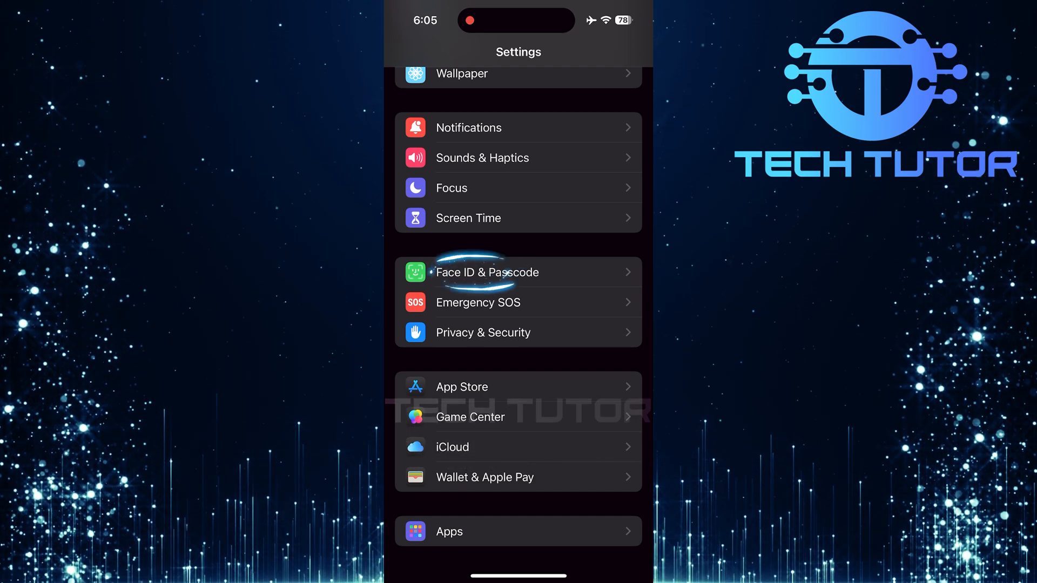
pyautogui.click(486, 272)
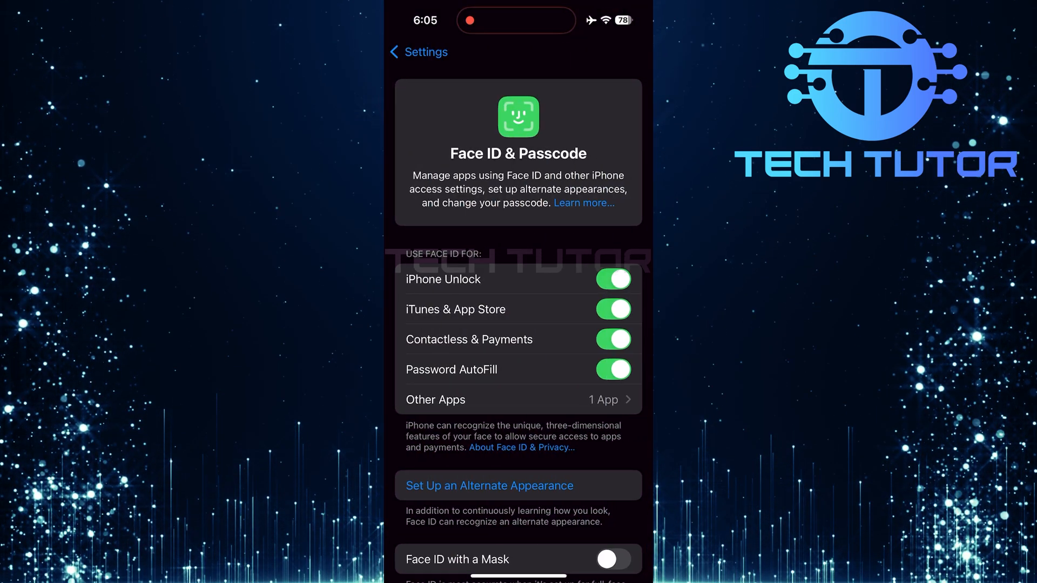
pyautogui.scroll(-3)
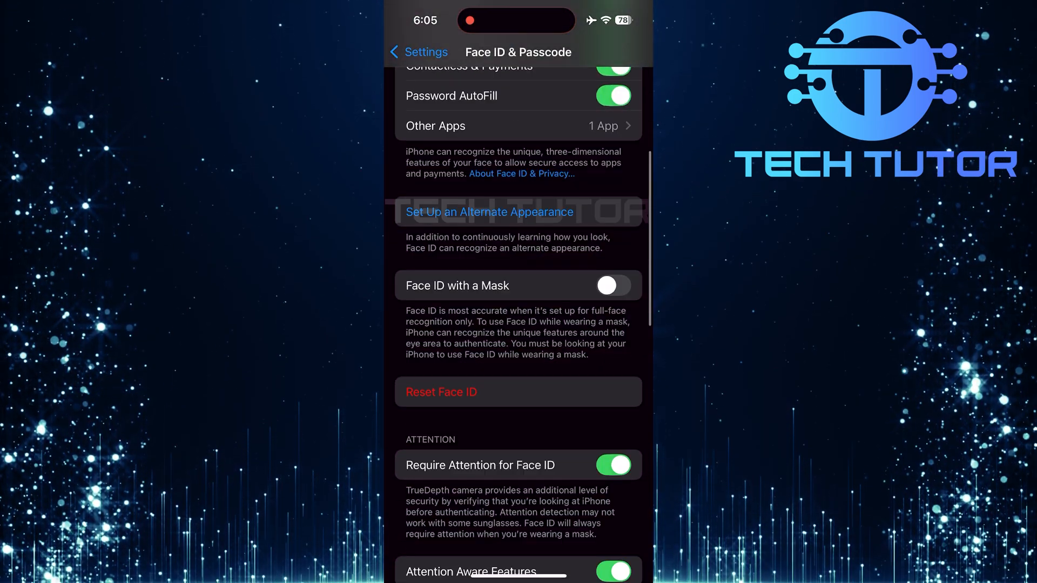
pyautogui.scroll(-3)
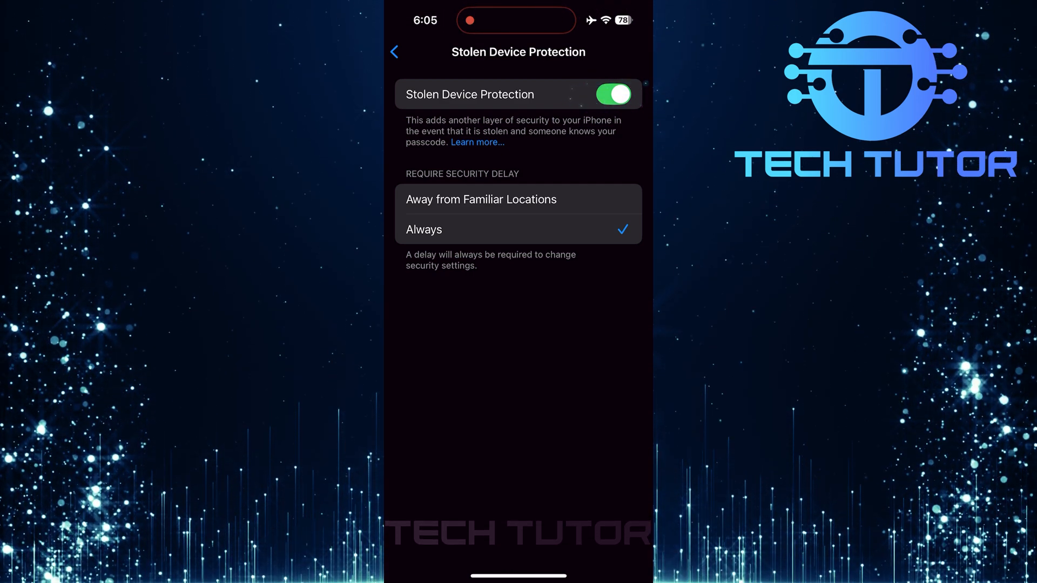
# - Switch off the Stolen Device Protection toggle, hiding the security delay options
pyautogui.click(613, 94)
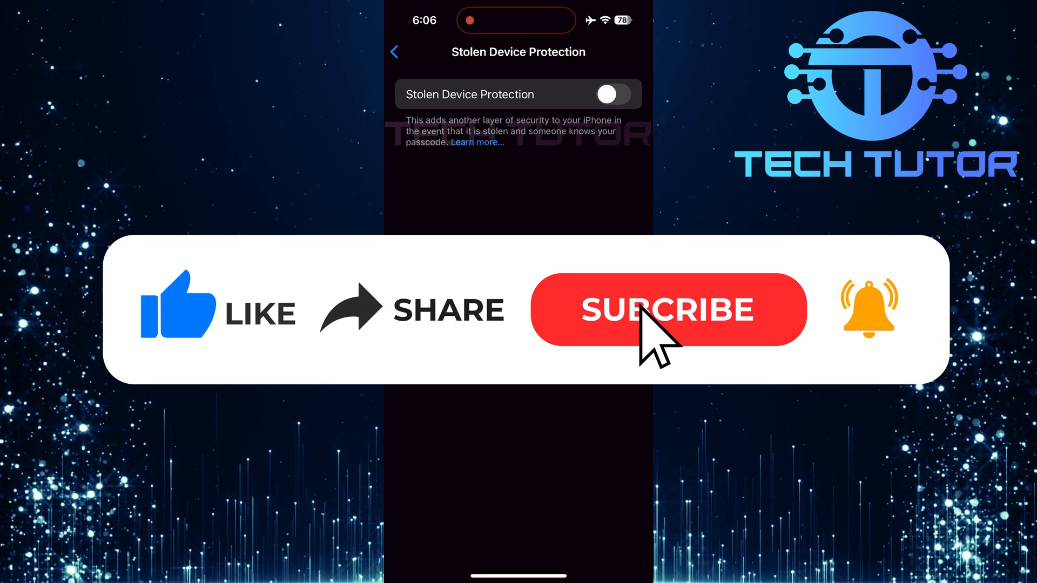
# - Tap the Stolen Device Protection page once more, leaving protection off
pyautogui.click(668, 309)
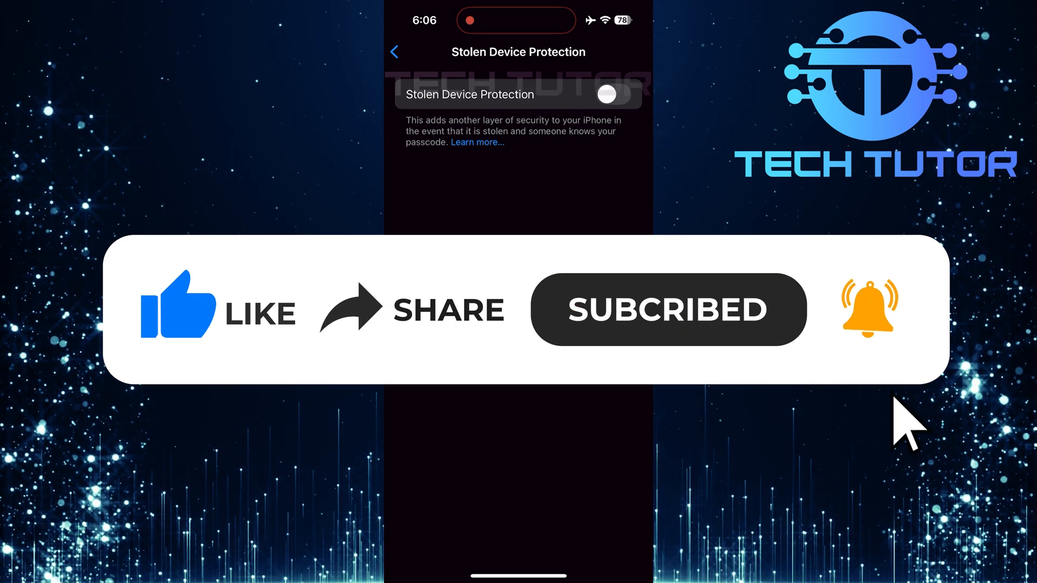